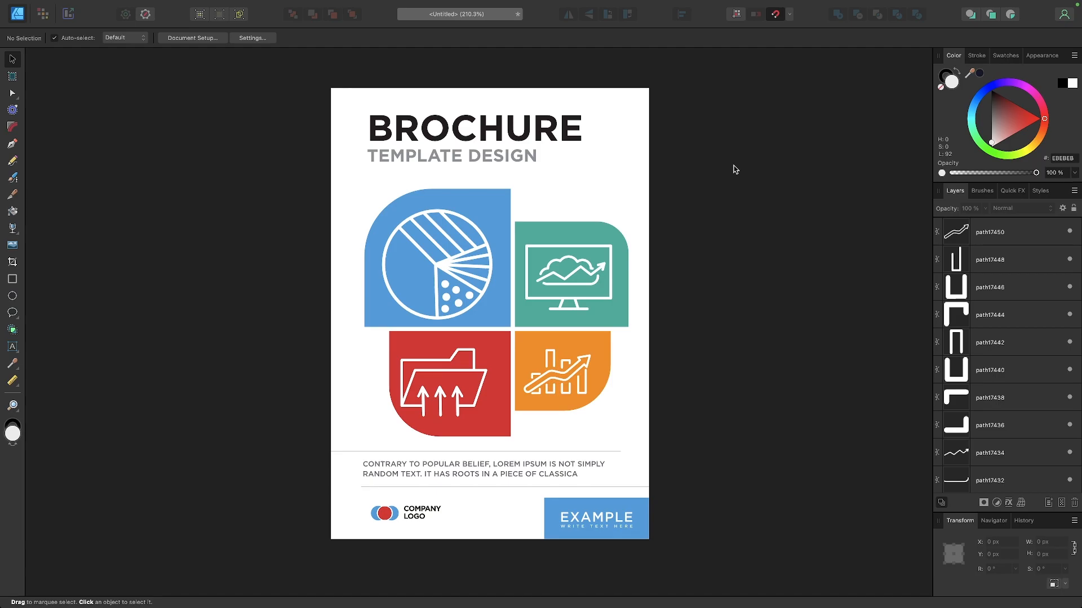
mouse_move(498, 218)
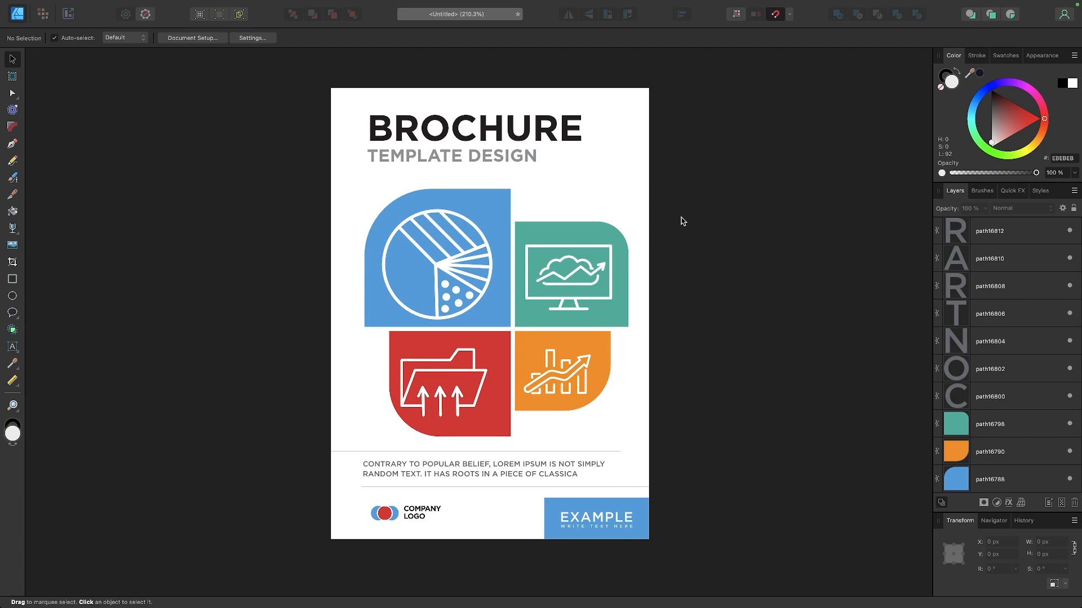
mouse_move(883, 135)
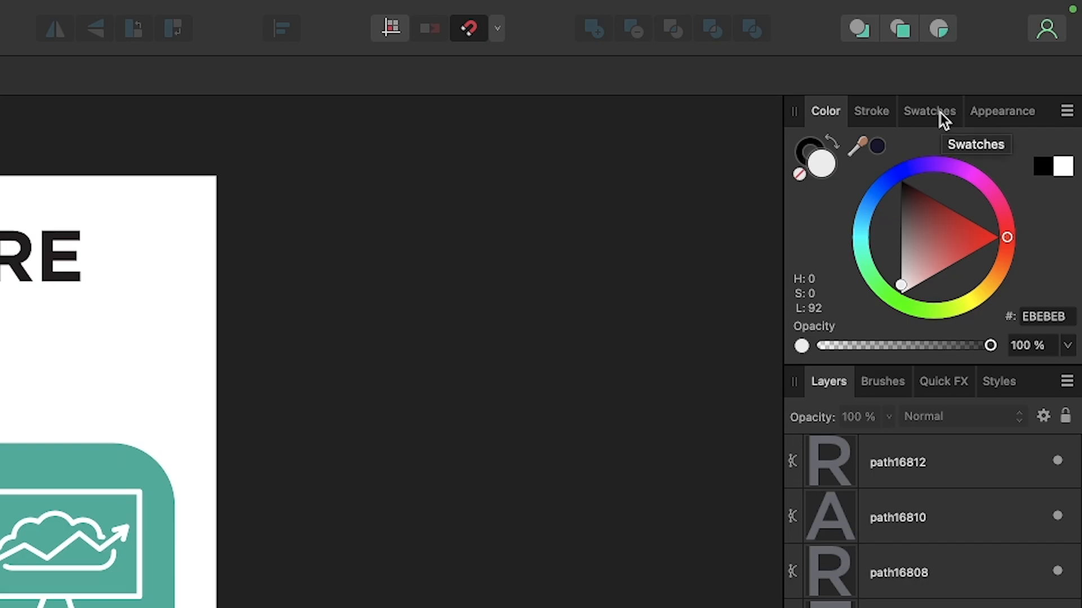
Step: Show the Swatches panel and review the available studio panels in the Window menu
left_click(929, 111)
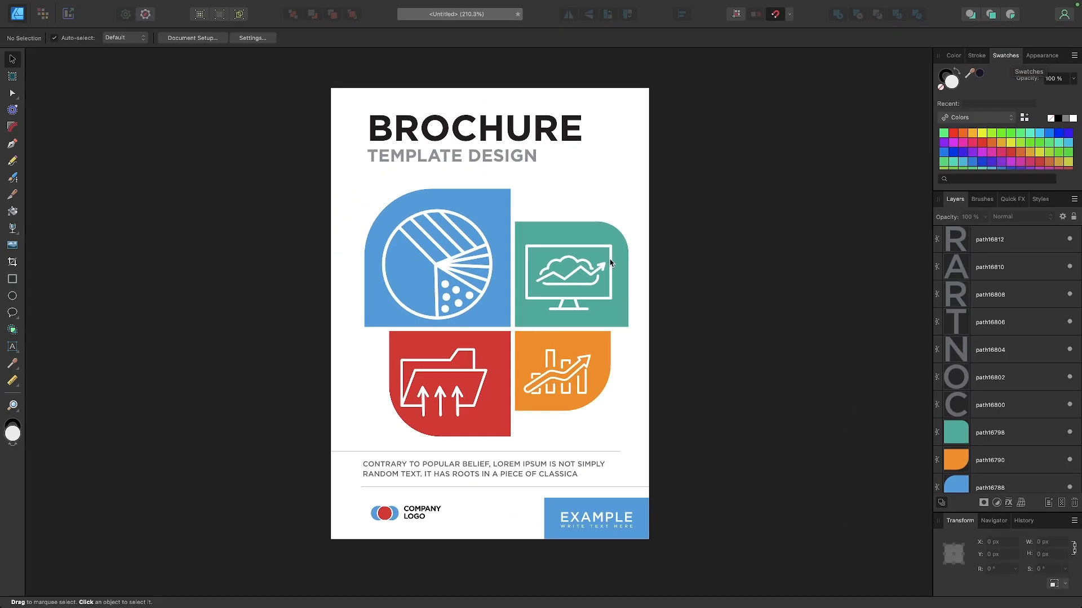
left_click(289, 7)
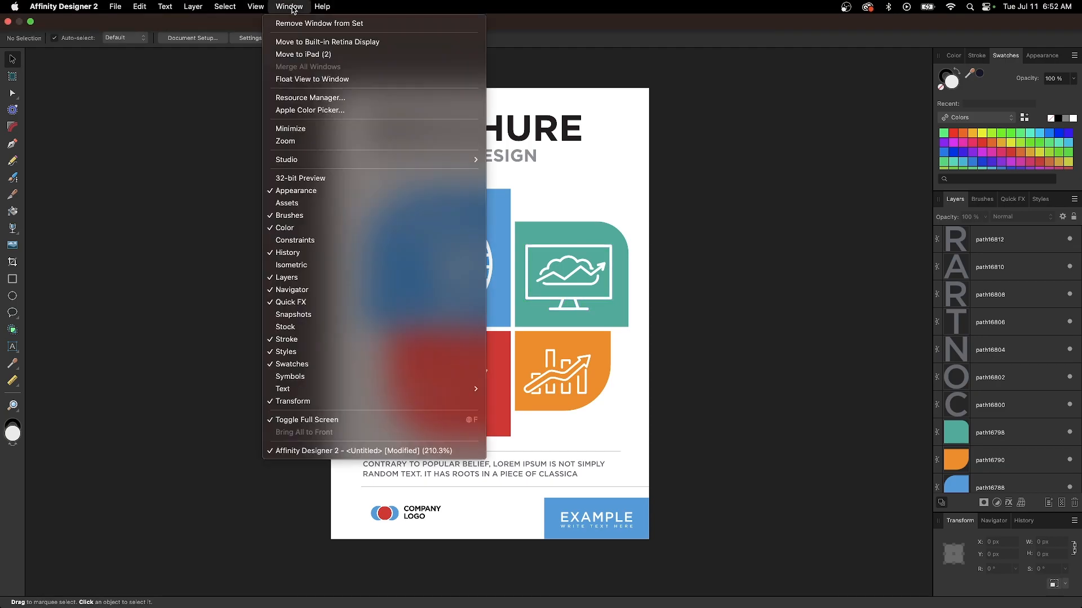
mouse_move(291, 365)
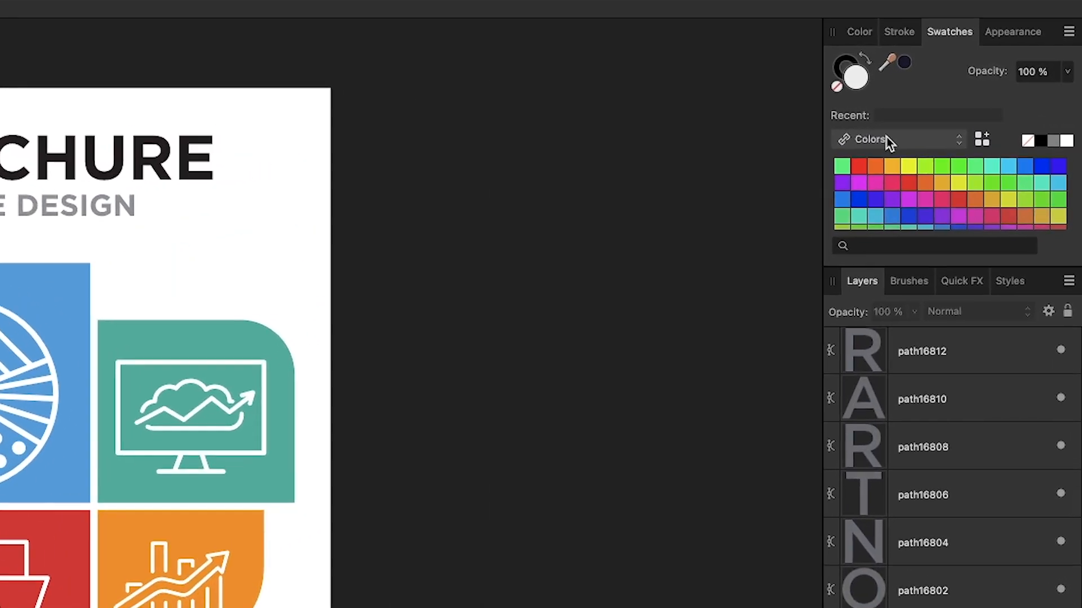
Step: Switch the Swatches panel palette to PANTONE+ CMYK Uncoated
left_click(896, 139)
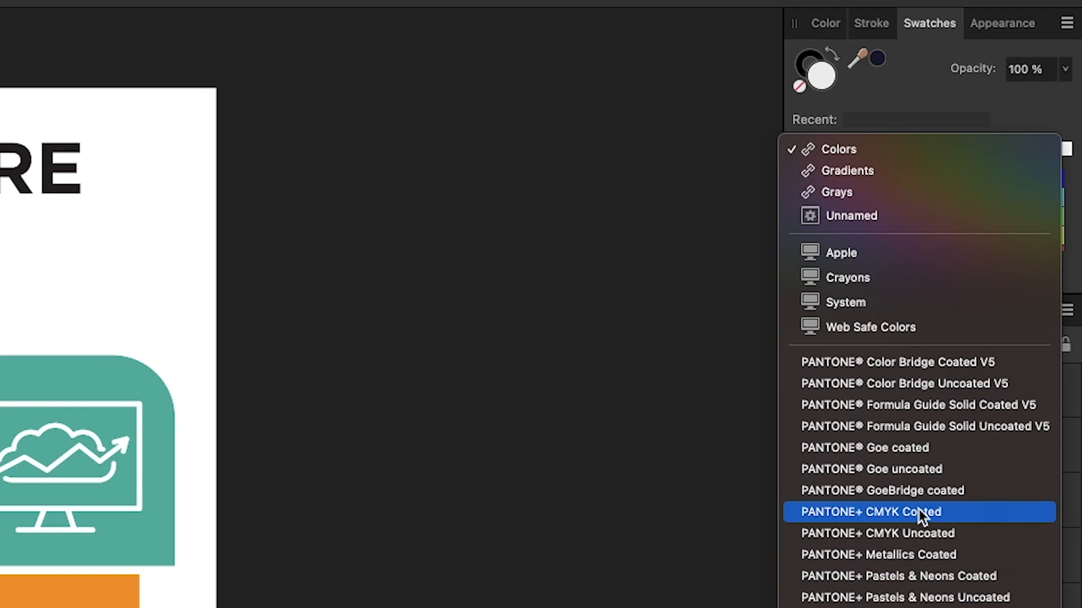
mouse_move(923, 512)
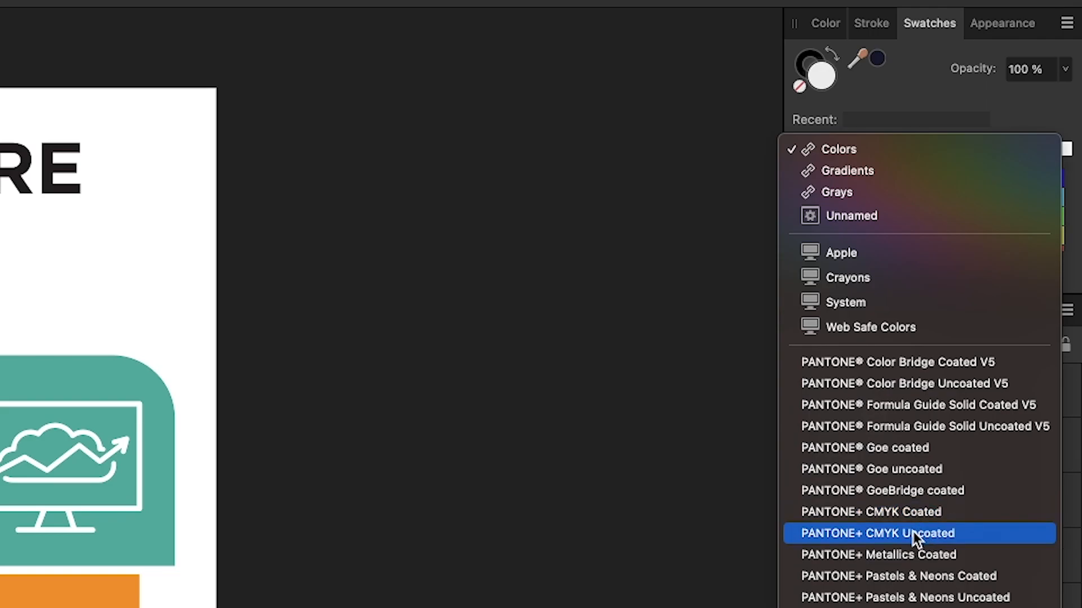
left_click(876, 534)
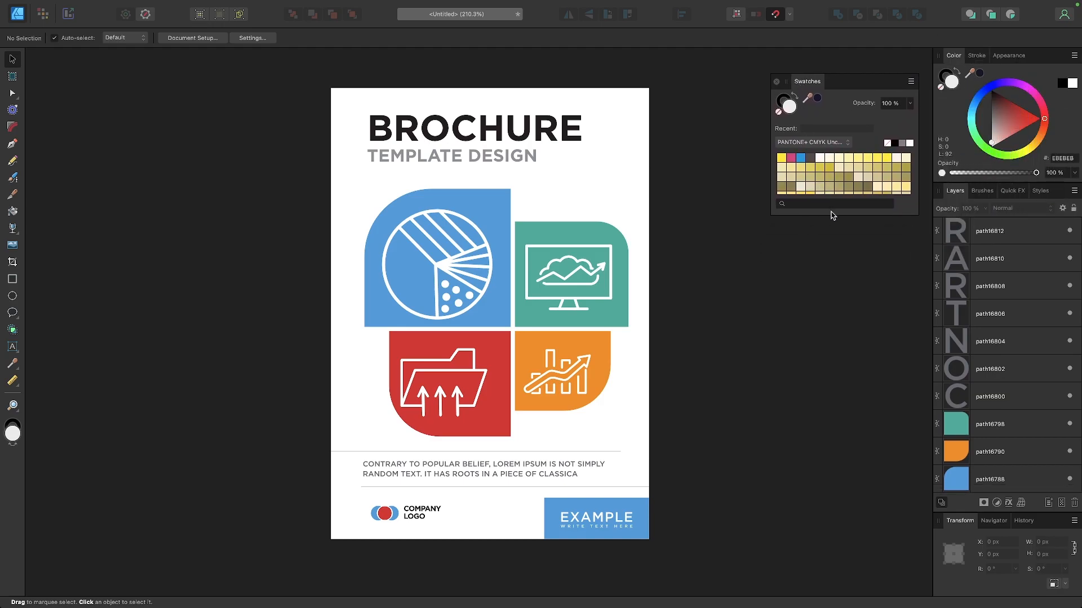
mouse_move(832, 218)
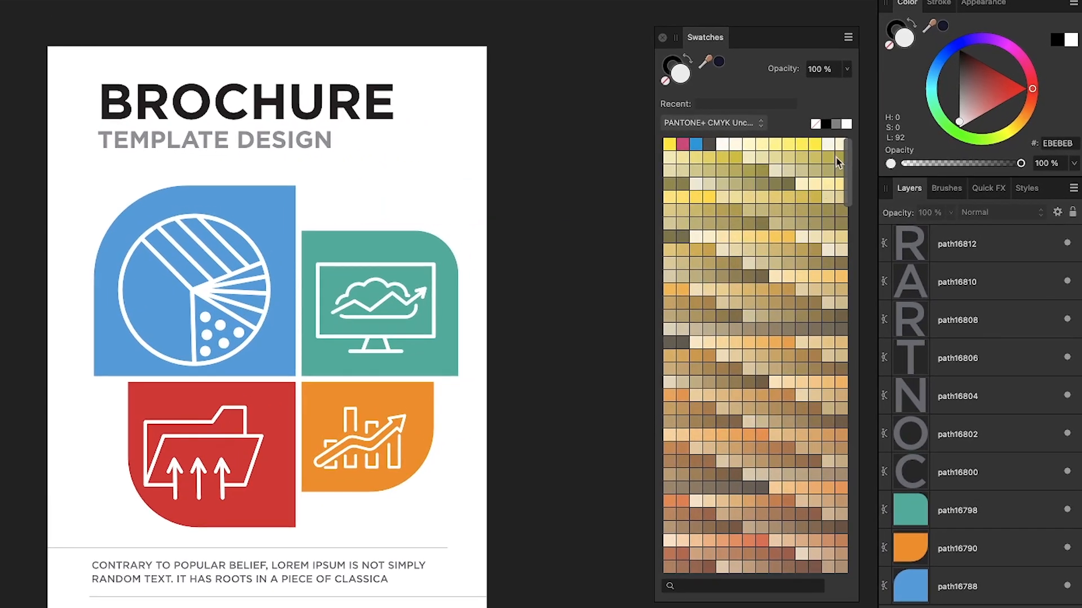
Step: Set the Swatches panel appearance to Large and Show as List, naming each Pantone colour
left_click(848, 37)
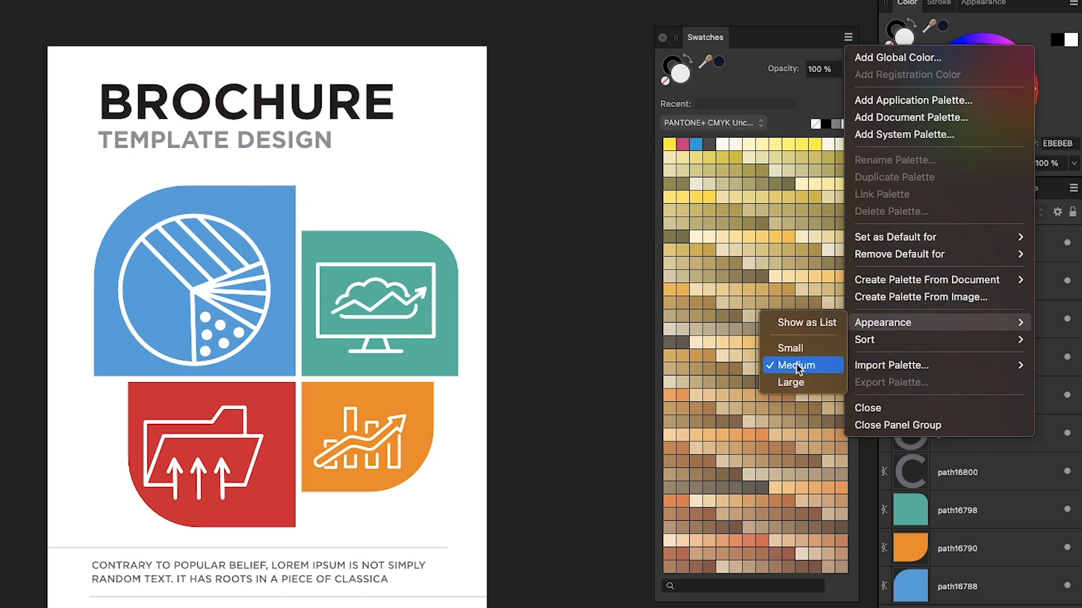
left_click(791, 382)
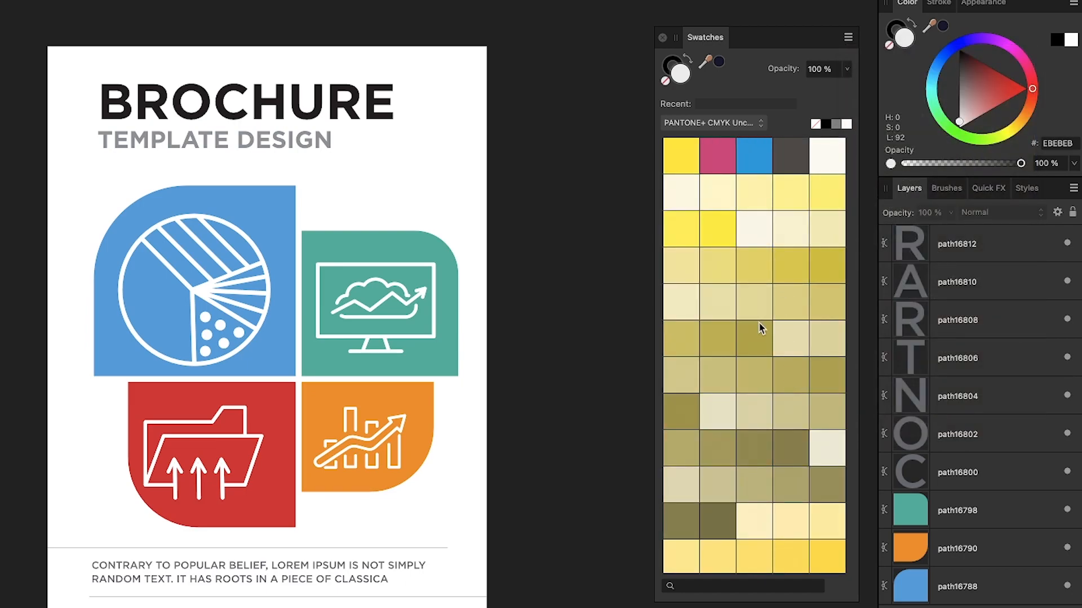
left_click(847, 37)
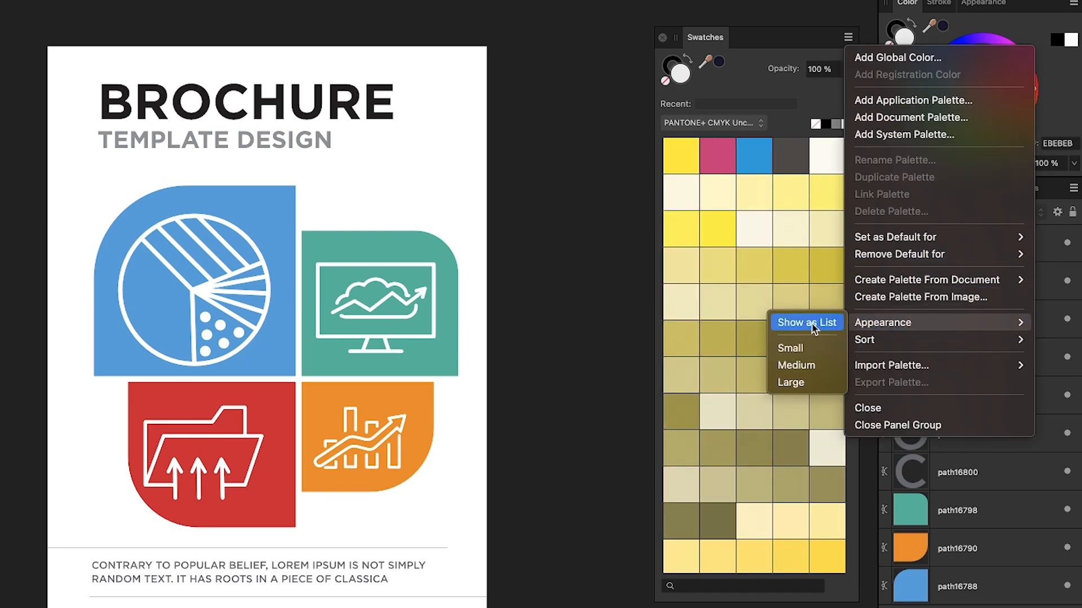
left_click(805, 322)
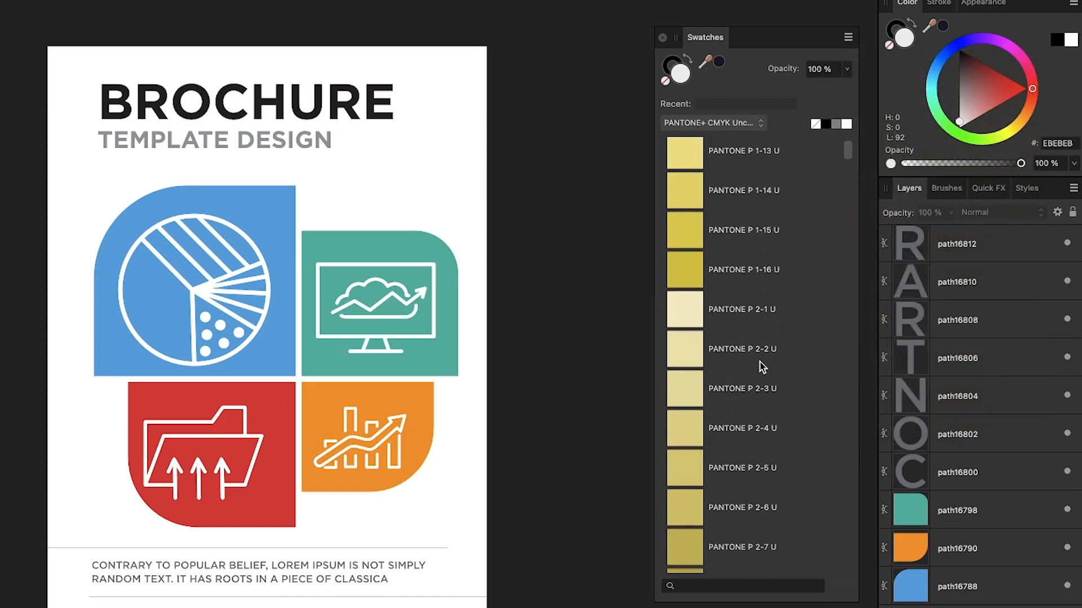
scroll("down", 3)
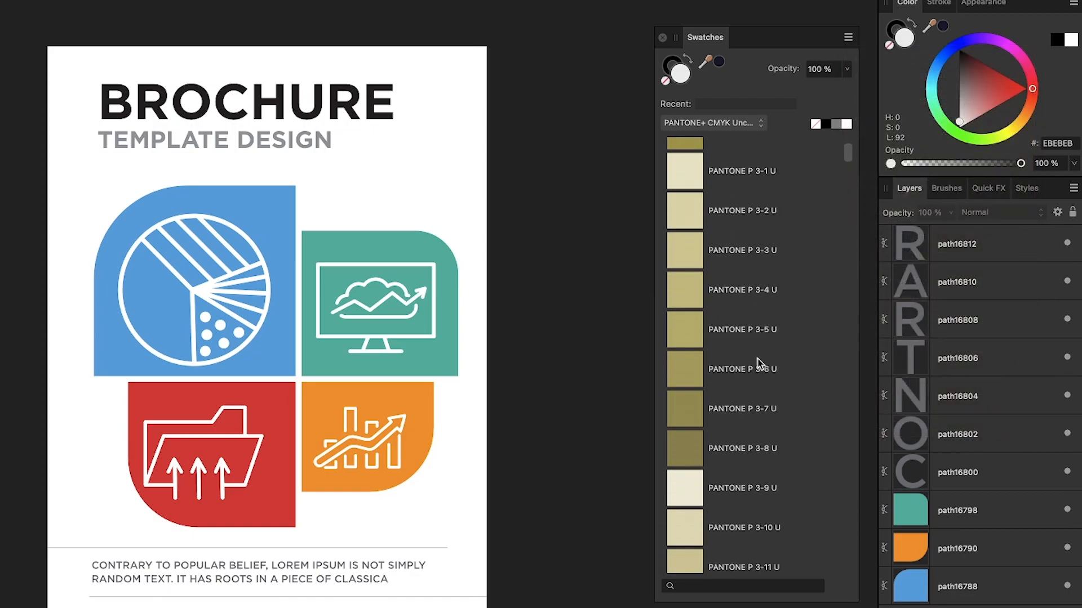
scroll("down", 3)
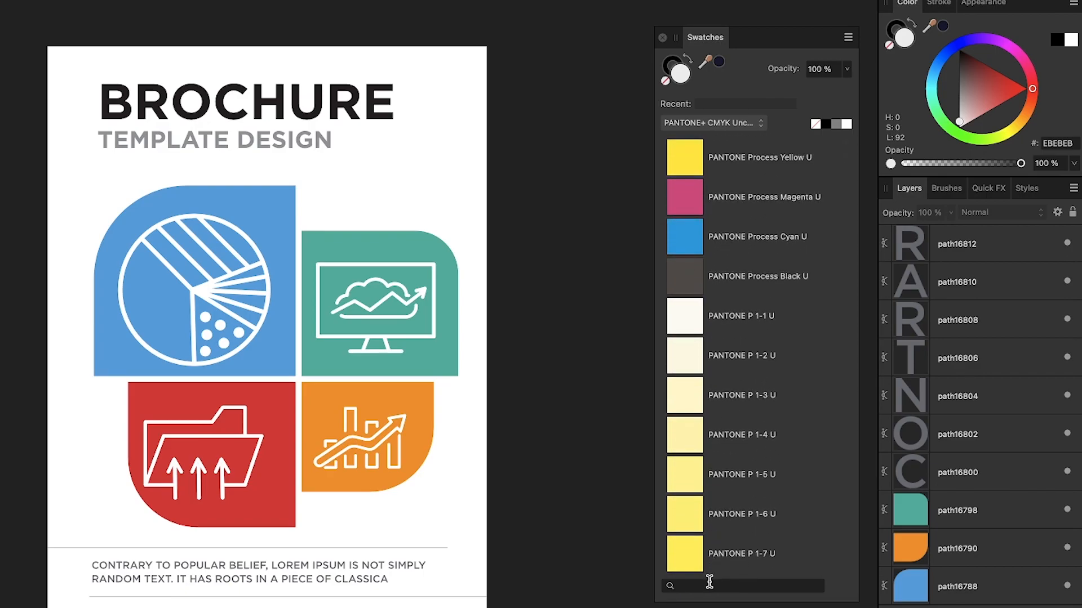
Step: Search the swatches for 109 and fill the blue pie-chart shape with PANTONE P 109-7 U
type("109")
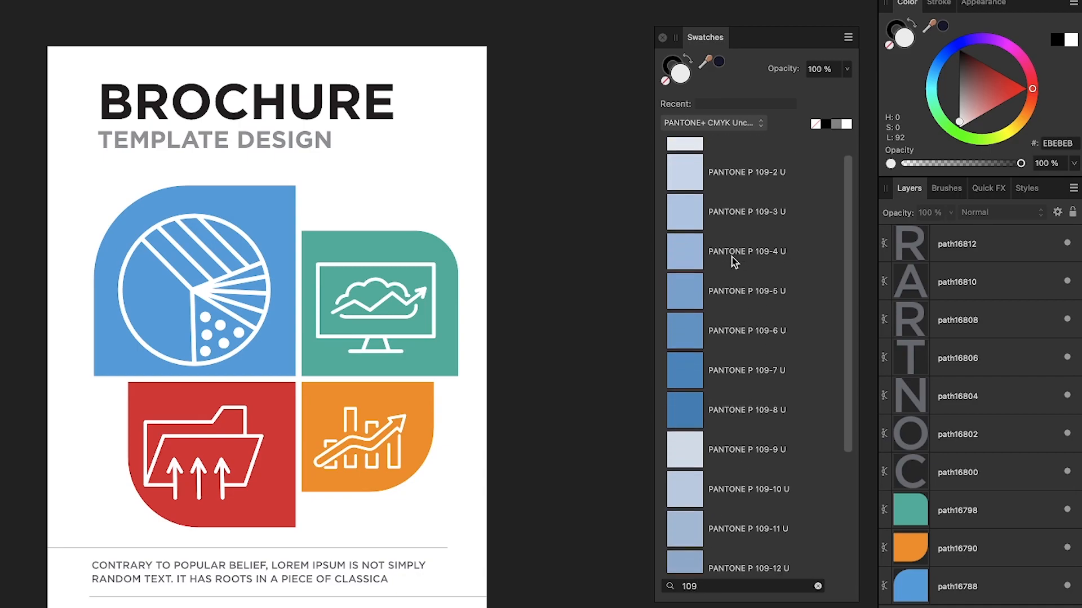
scroll("down", 3)
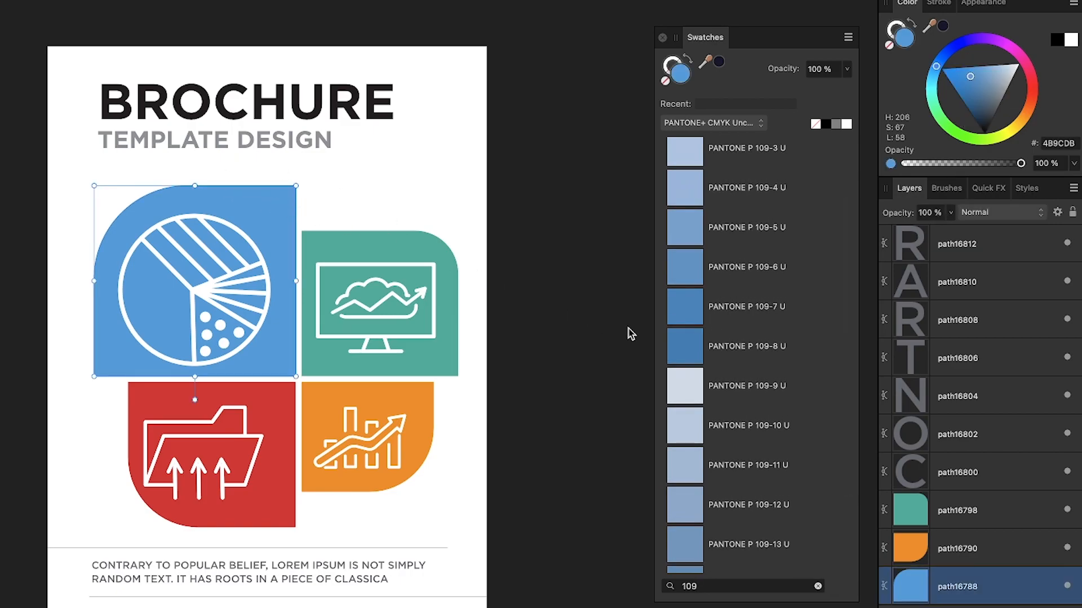
left_click(683, 306)
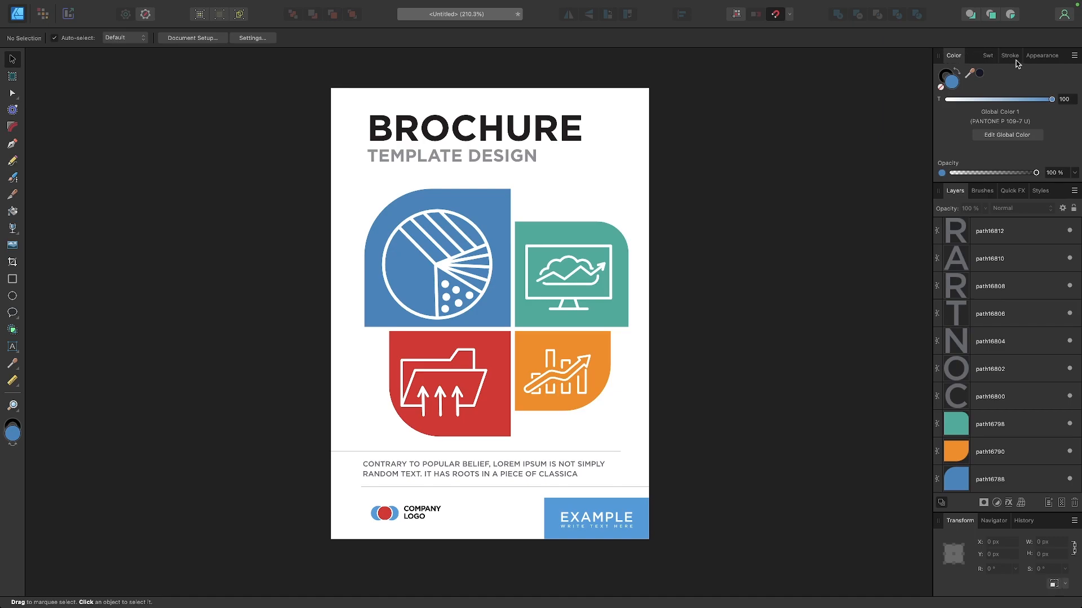
Step: Dock the Swatches panel back showing the document palette and go to the File menu
left_click(986, 55)
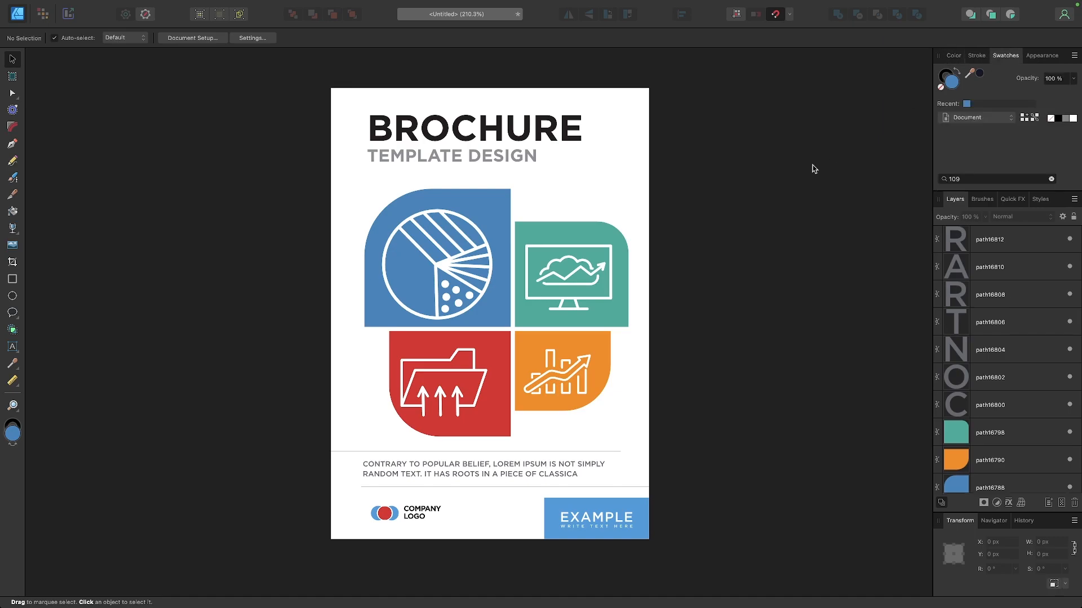
mouse_move(135, 8)
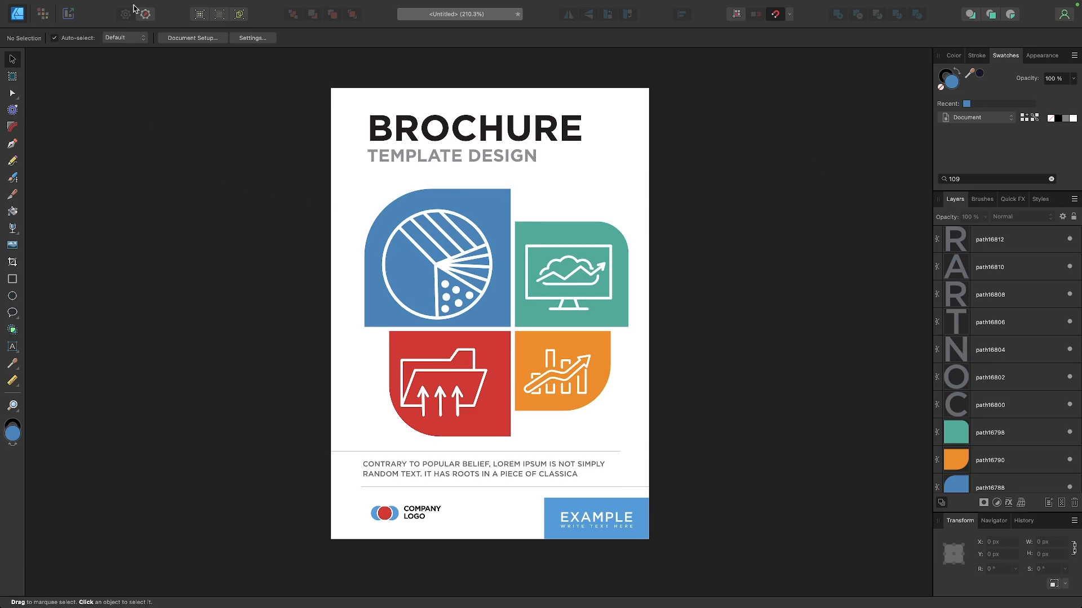
left_click(114, 6)
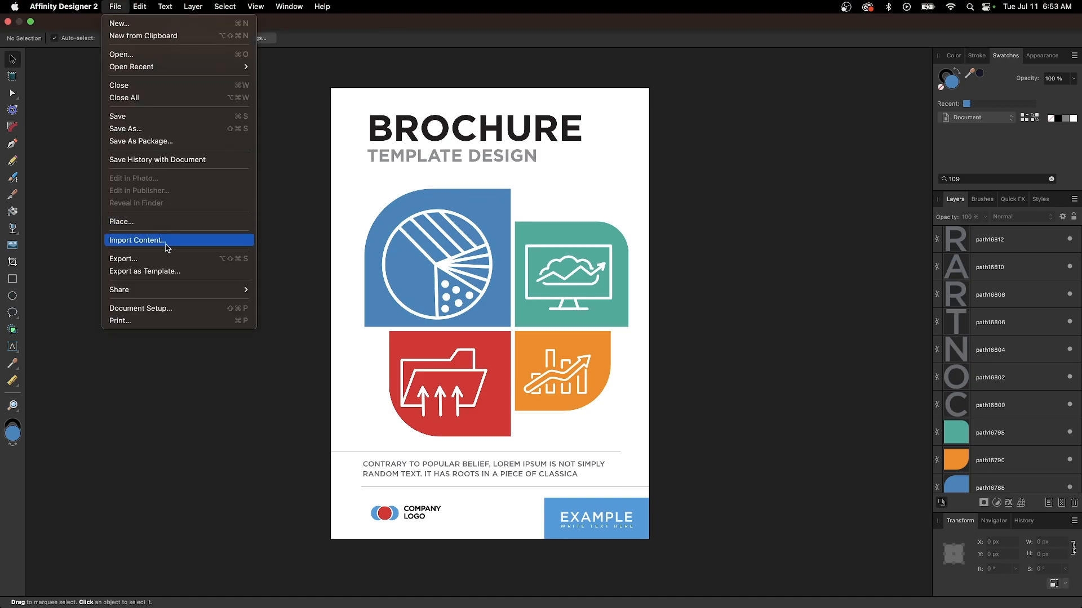
mouse_move(156, 263)
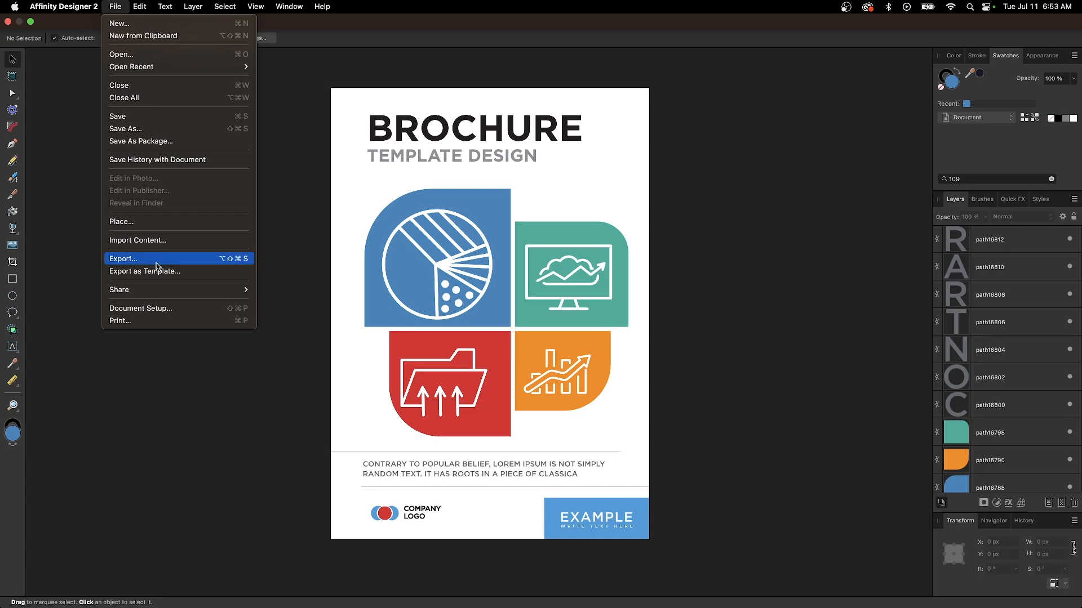
Step: Start an export of the brochure in PDF format with printer marks and color bars enabled
left_click(123, 258)
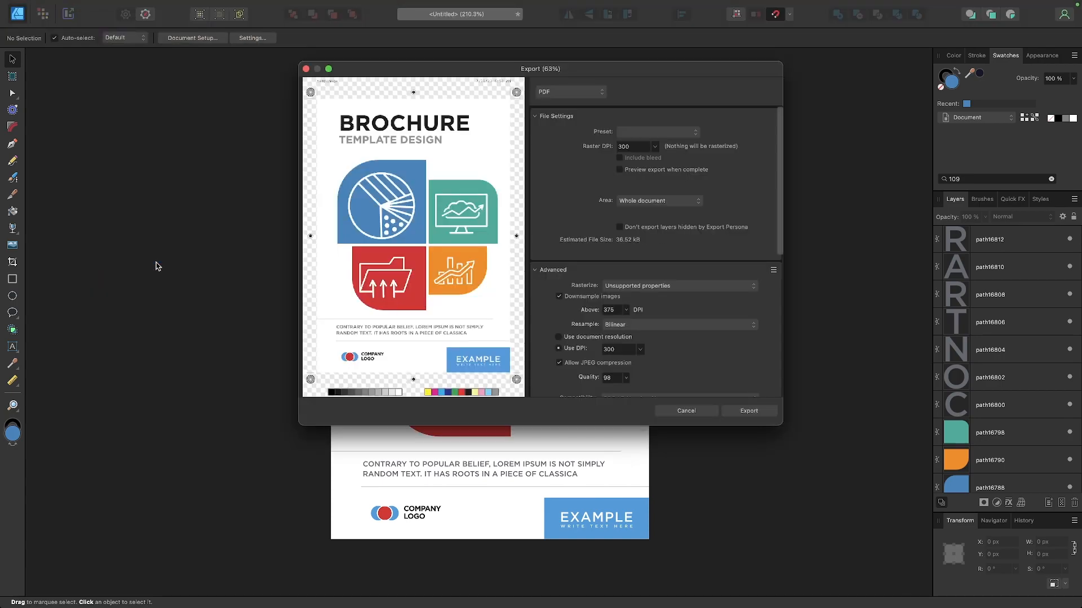
left_click(570, 91)
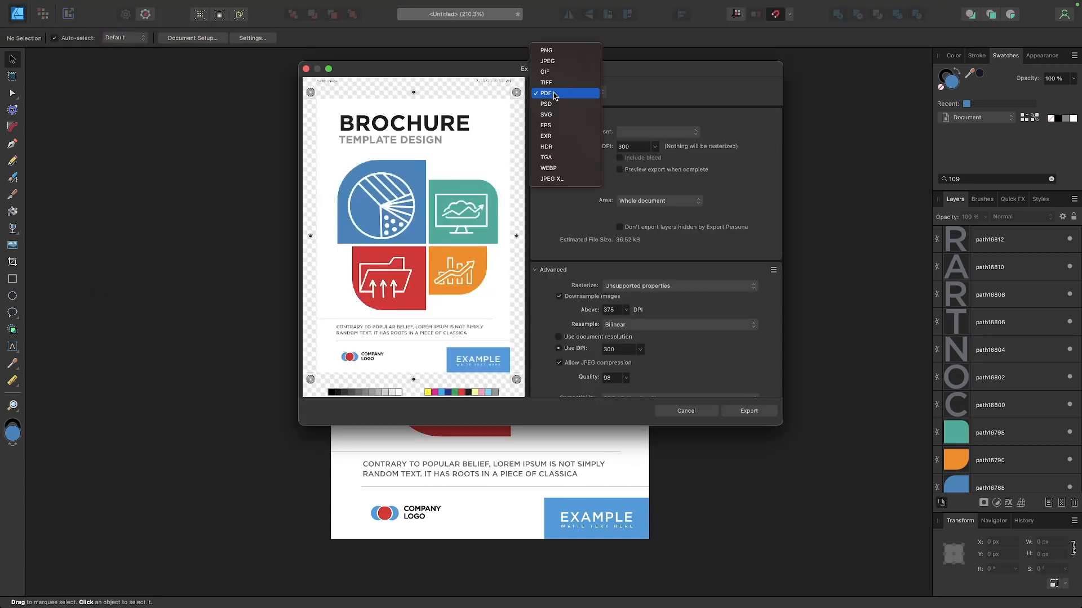
left_click(549, 93)
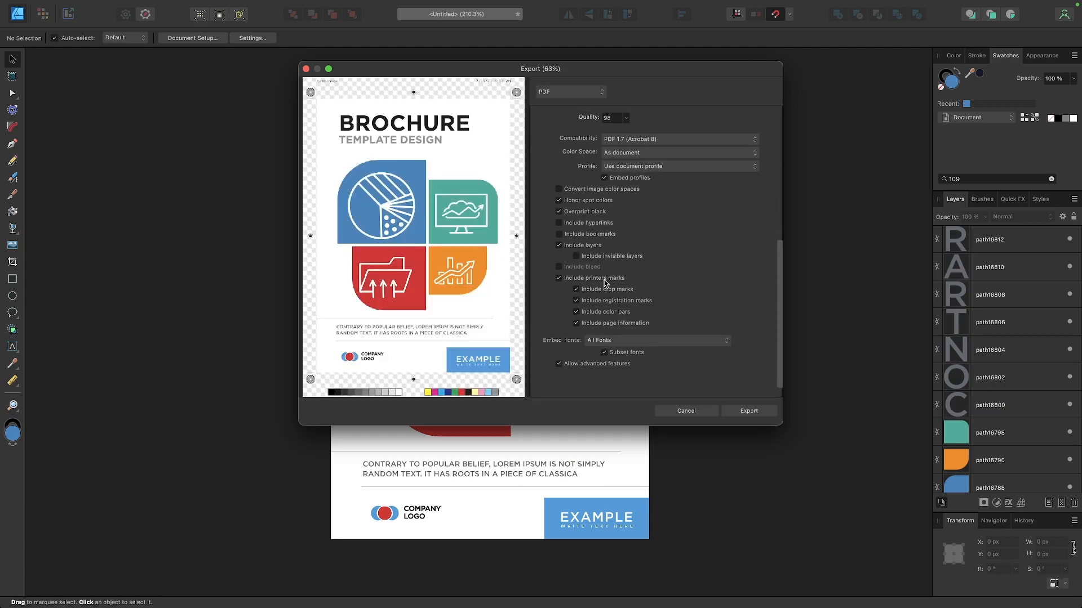
mouse_move(654, 293)
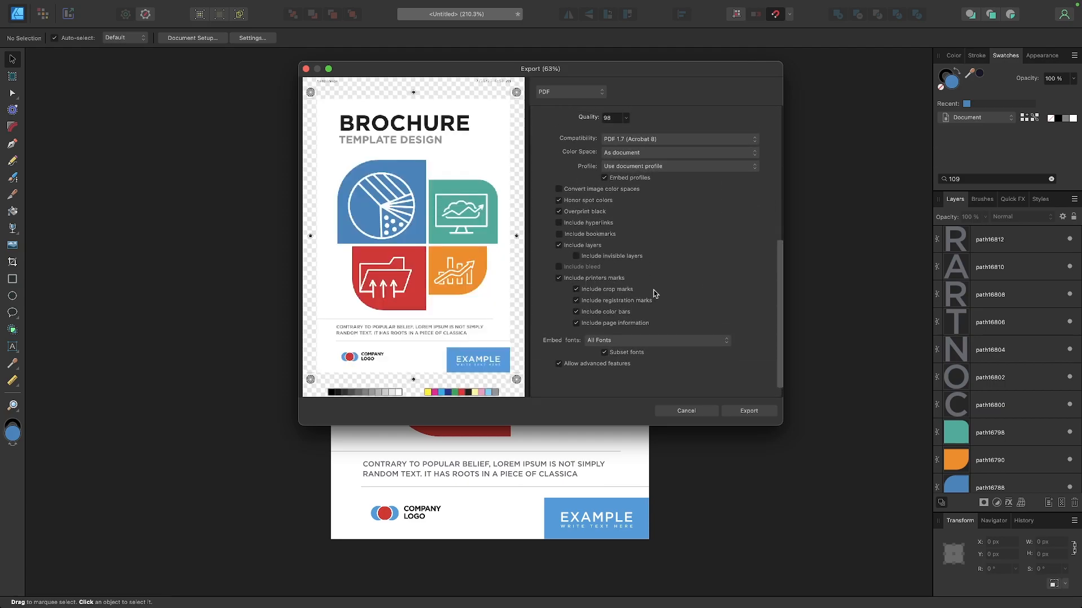
mouse_move(639, 313)
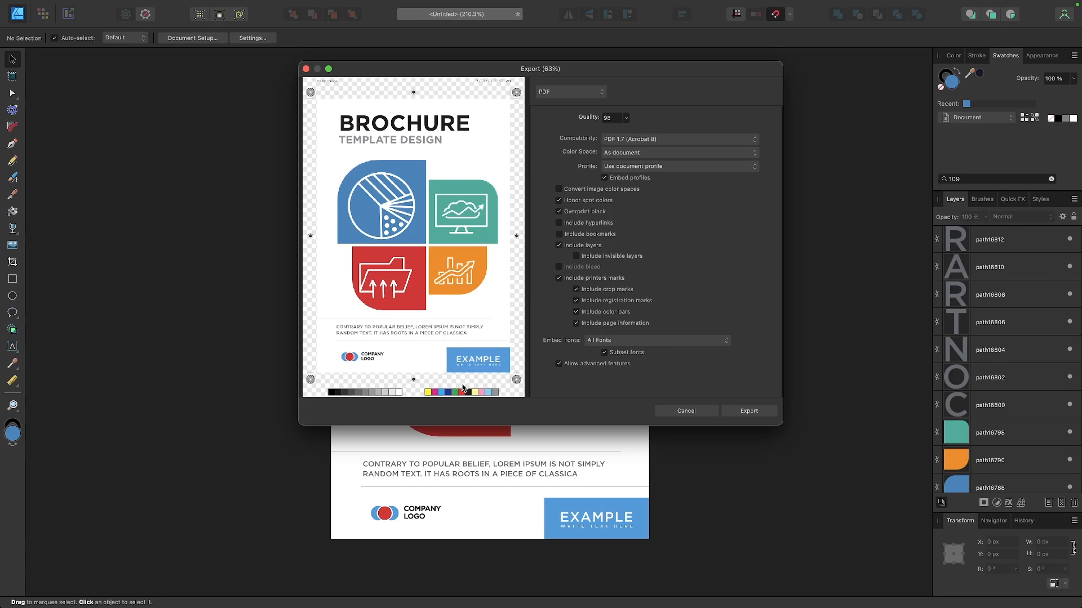
mouse_move(399, 298)
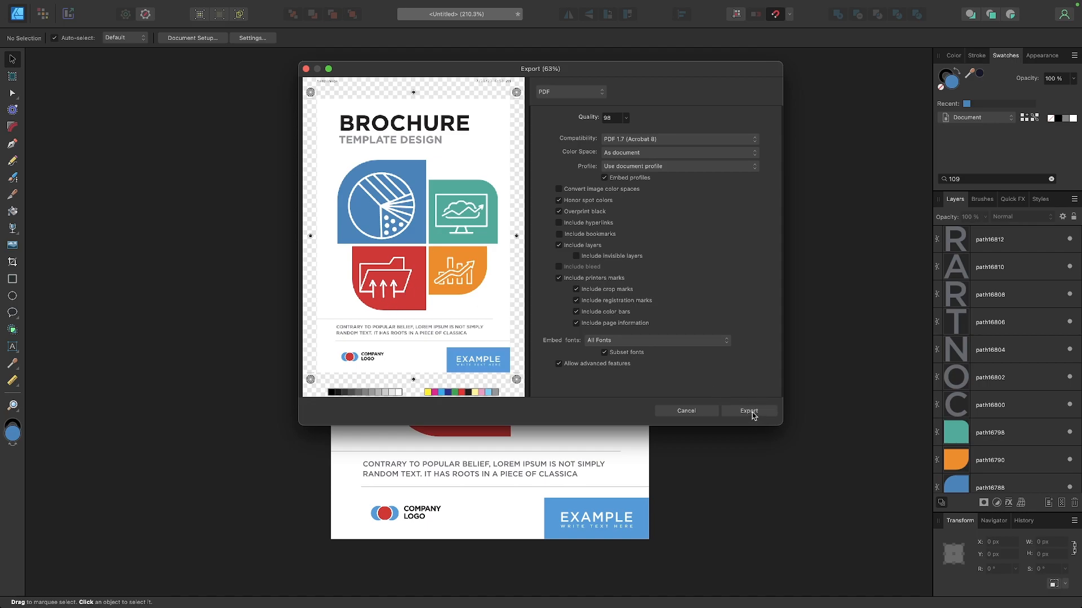
Step: Export the brochure PDF and view it with crop marks, registration marks and color bars
left_click(749, 411)
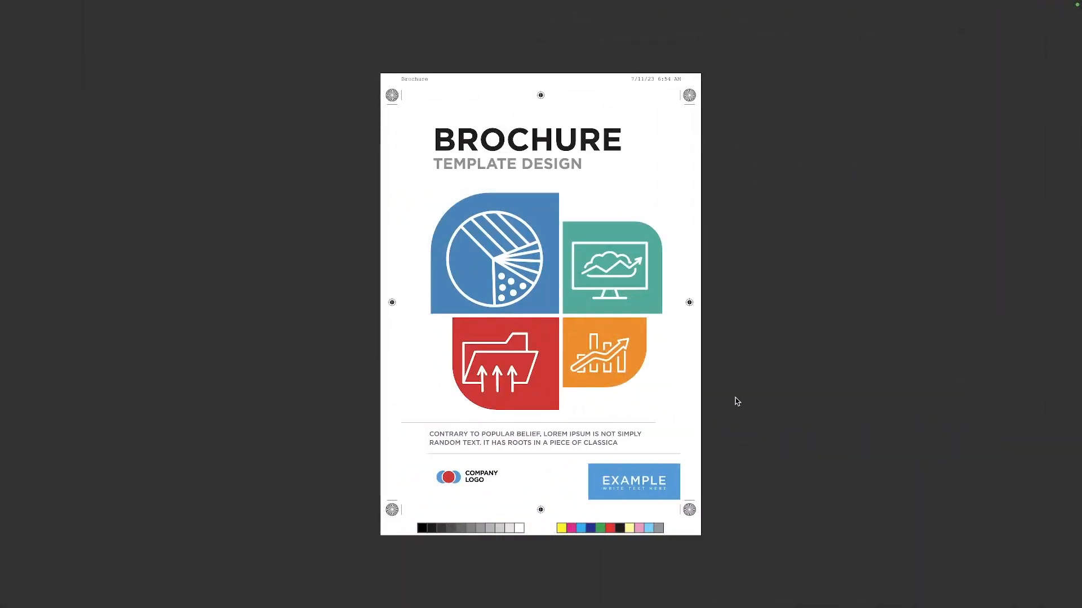
mouse_move(590, 384)
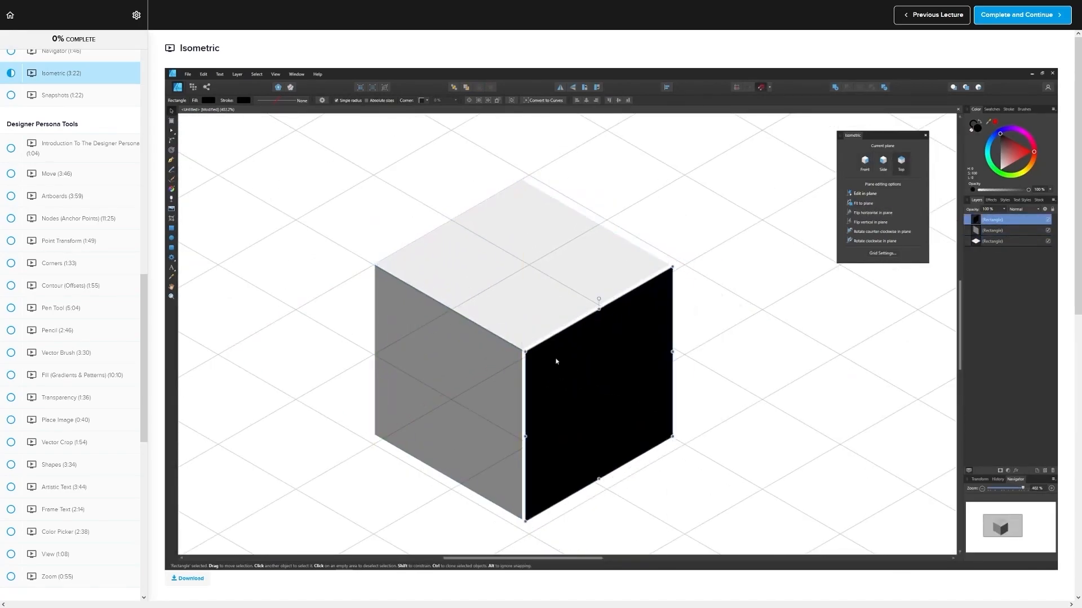
Step: Open the Clipping Masks lecture in the course sidebar
left_click(68, 86)
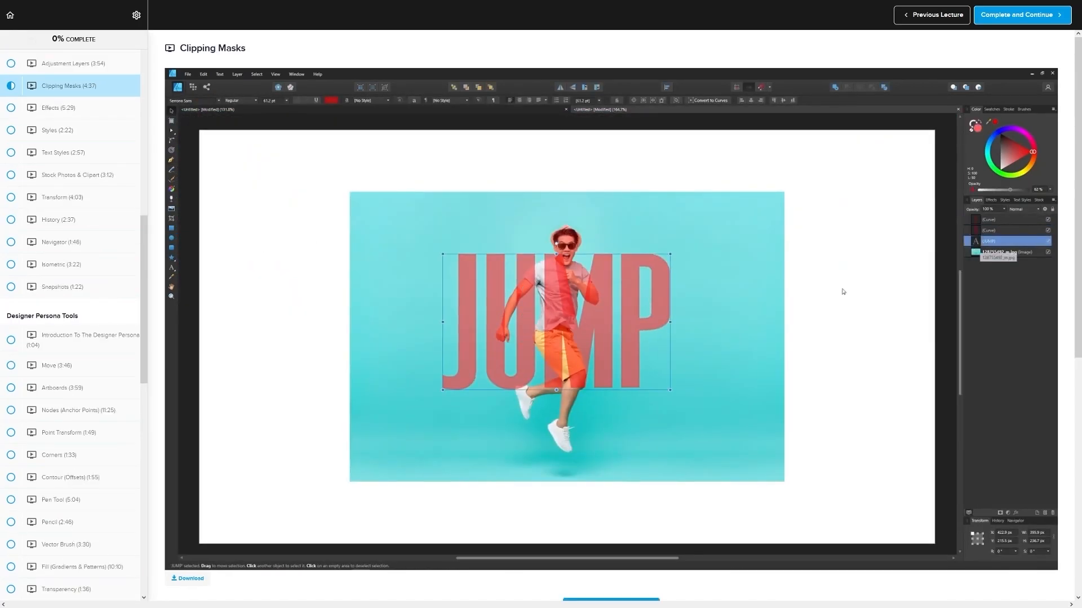